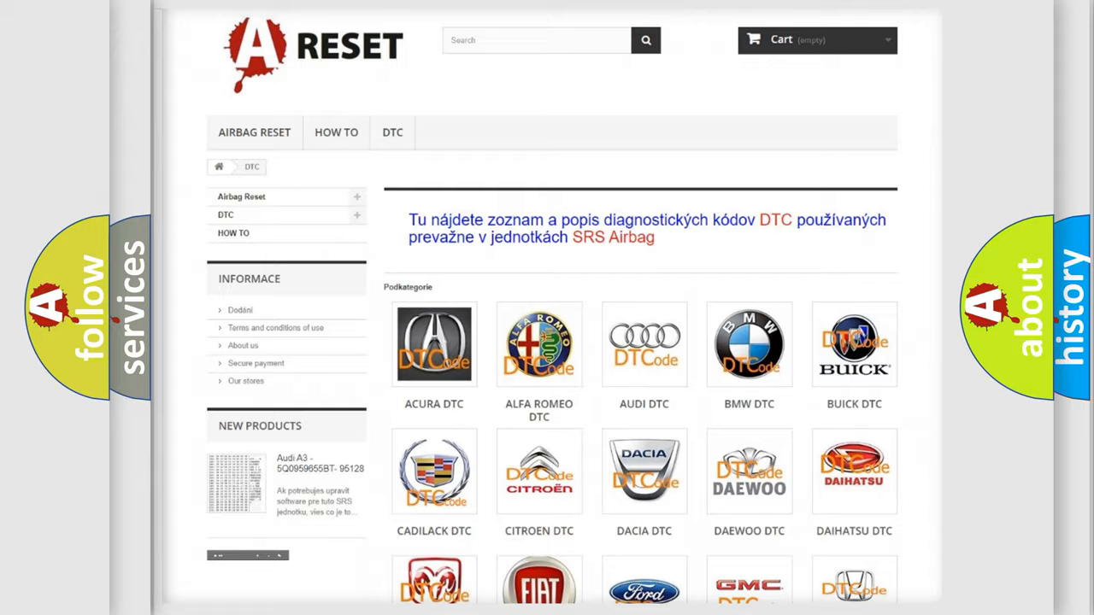
Advance the slide to show the causes of Chevrolet code P0CCF00: ABS module, instrument cluster
scroll("down", 3)
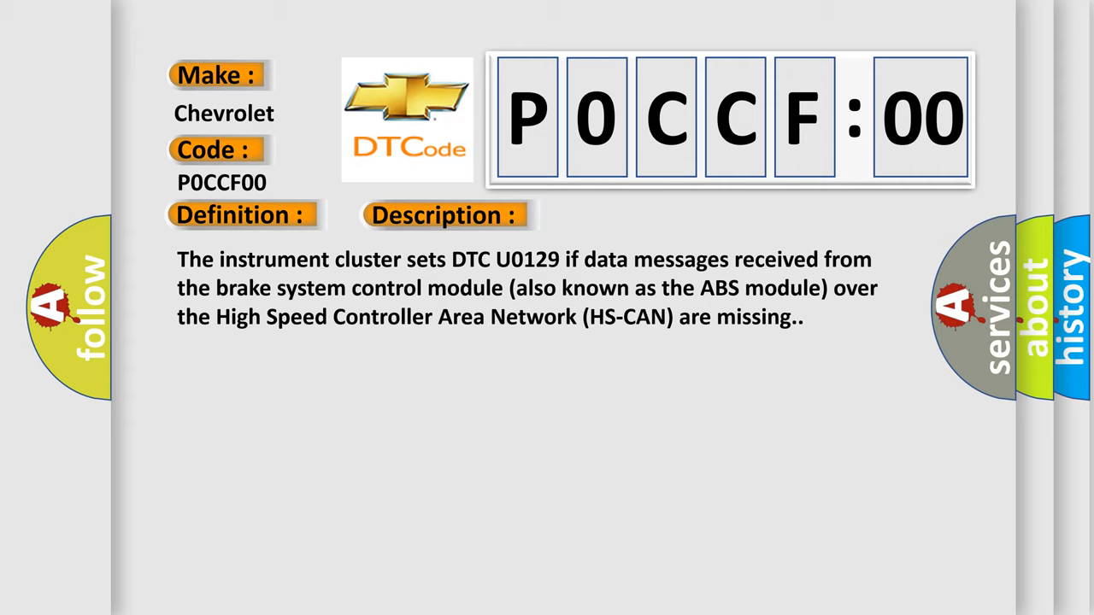
left_click(626, 215)
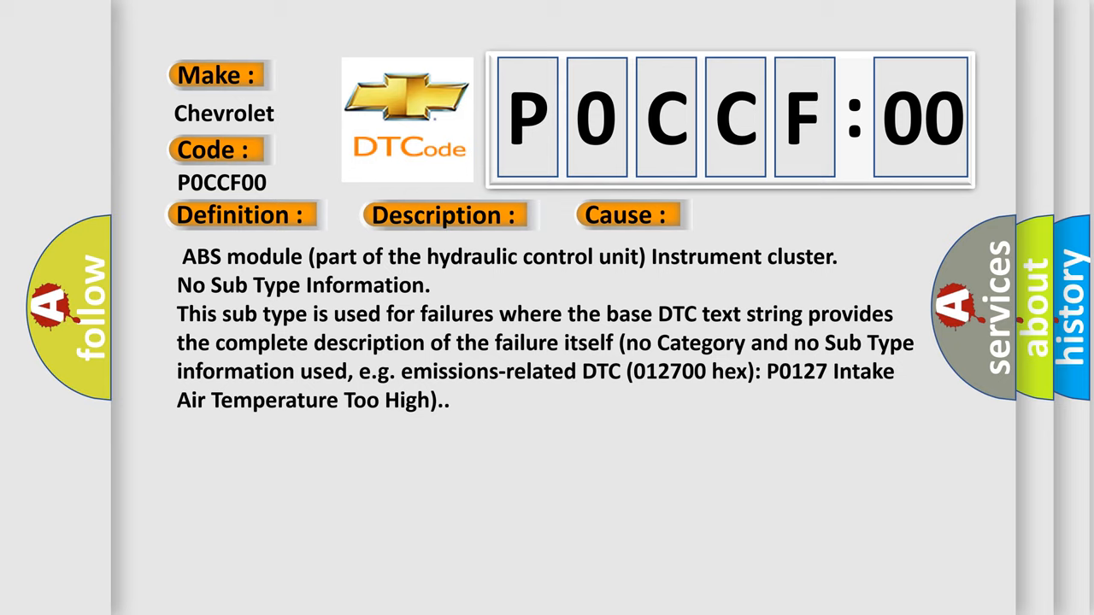